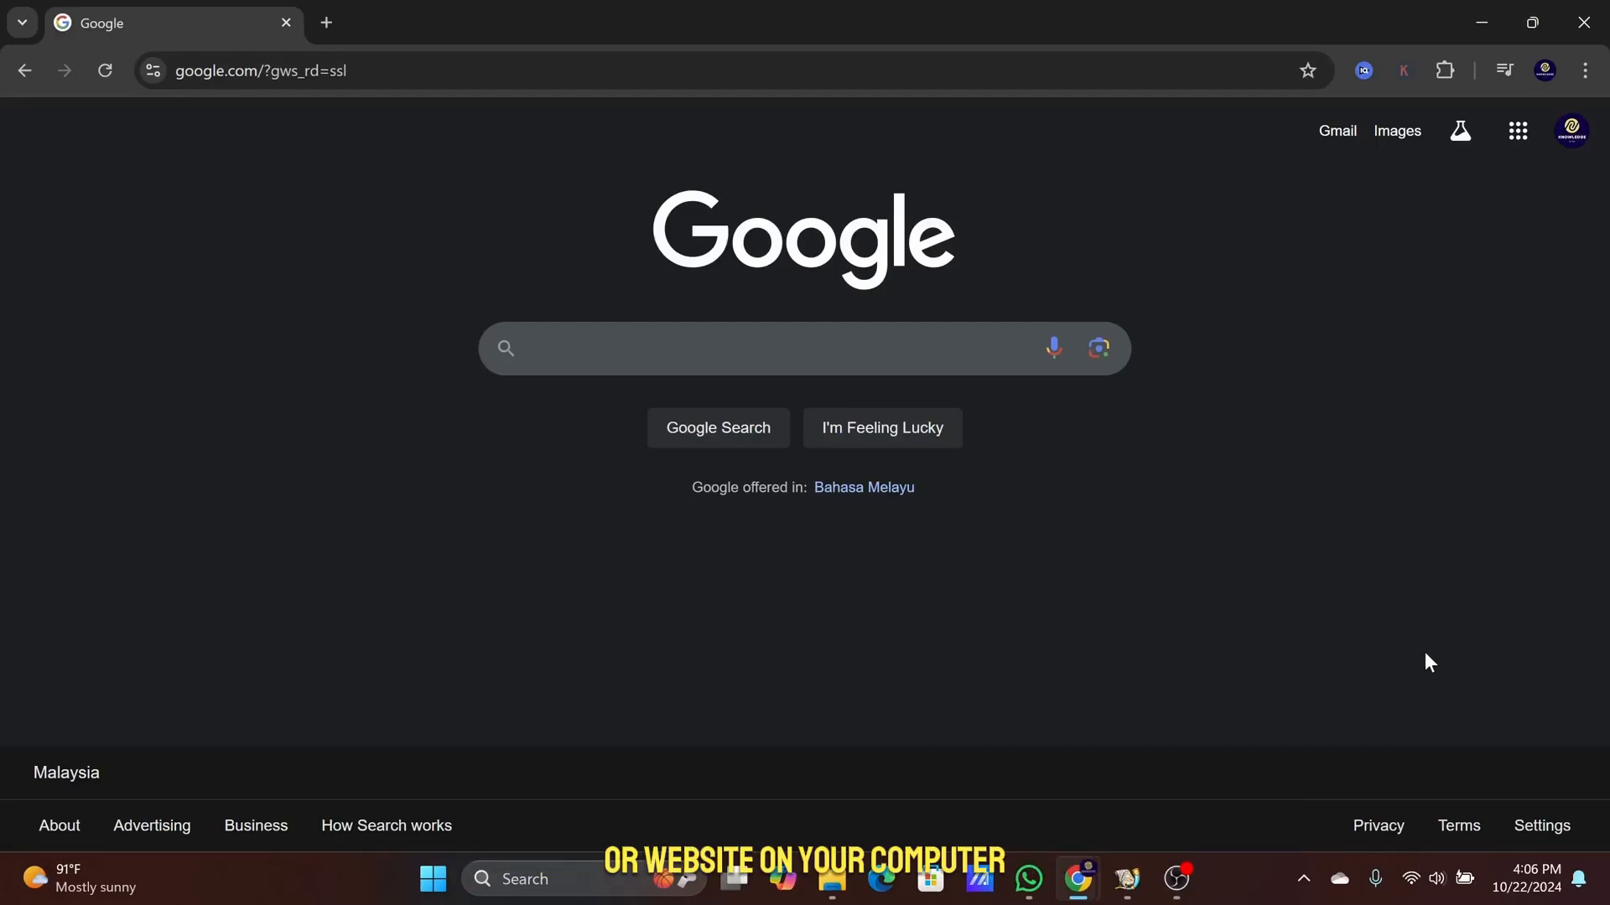
Search Google for "funny cat gif" via the search suggestion
{"action": "type", "text": "funny cat g"}
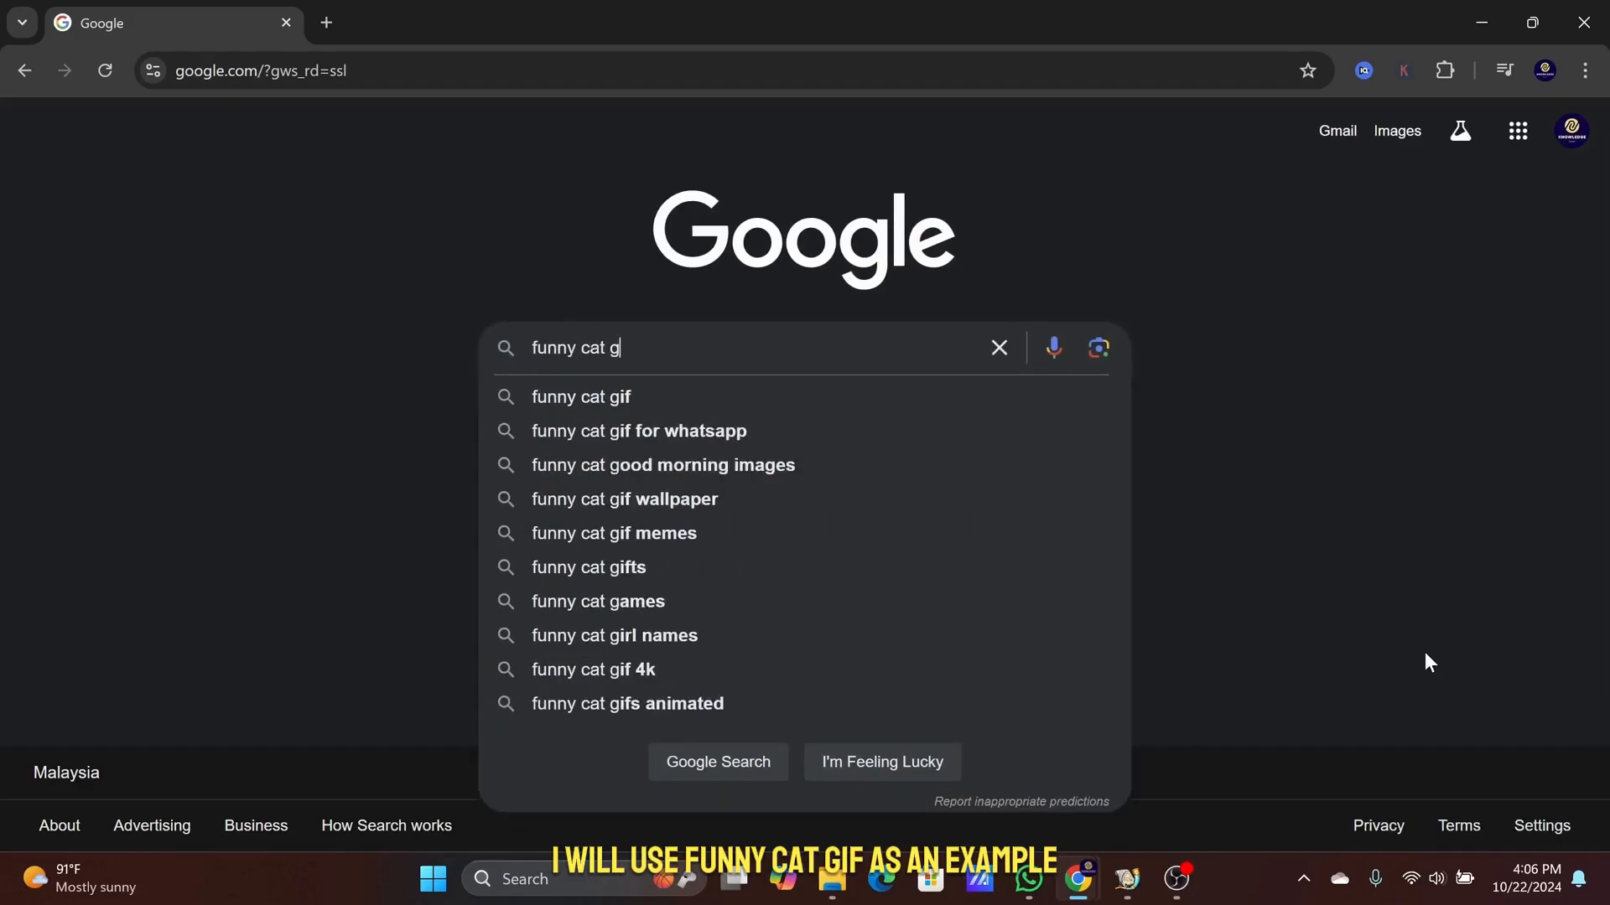
{"action": "left_click", "coordinate": [580, 396]}
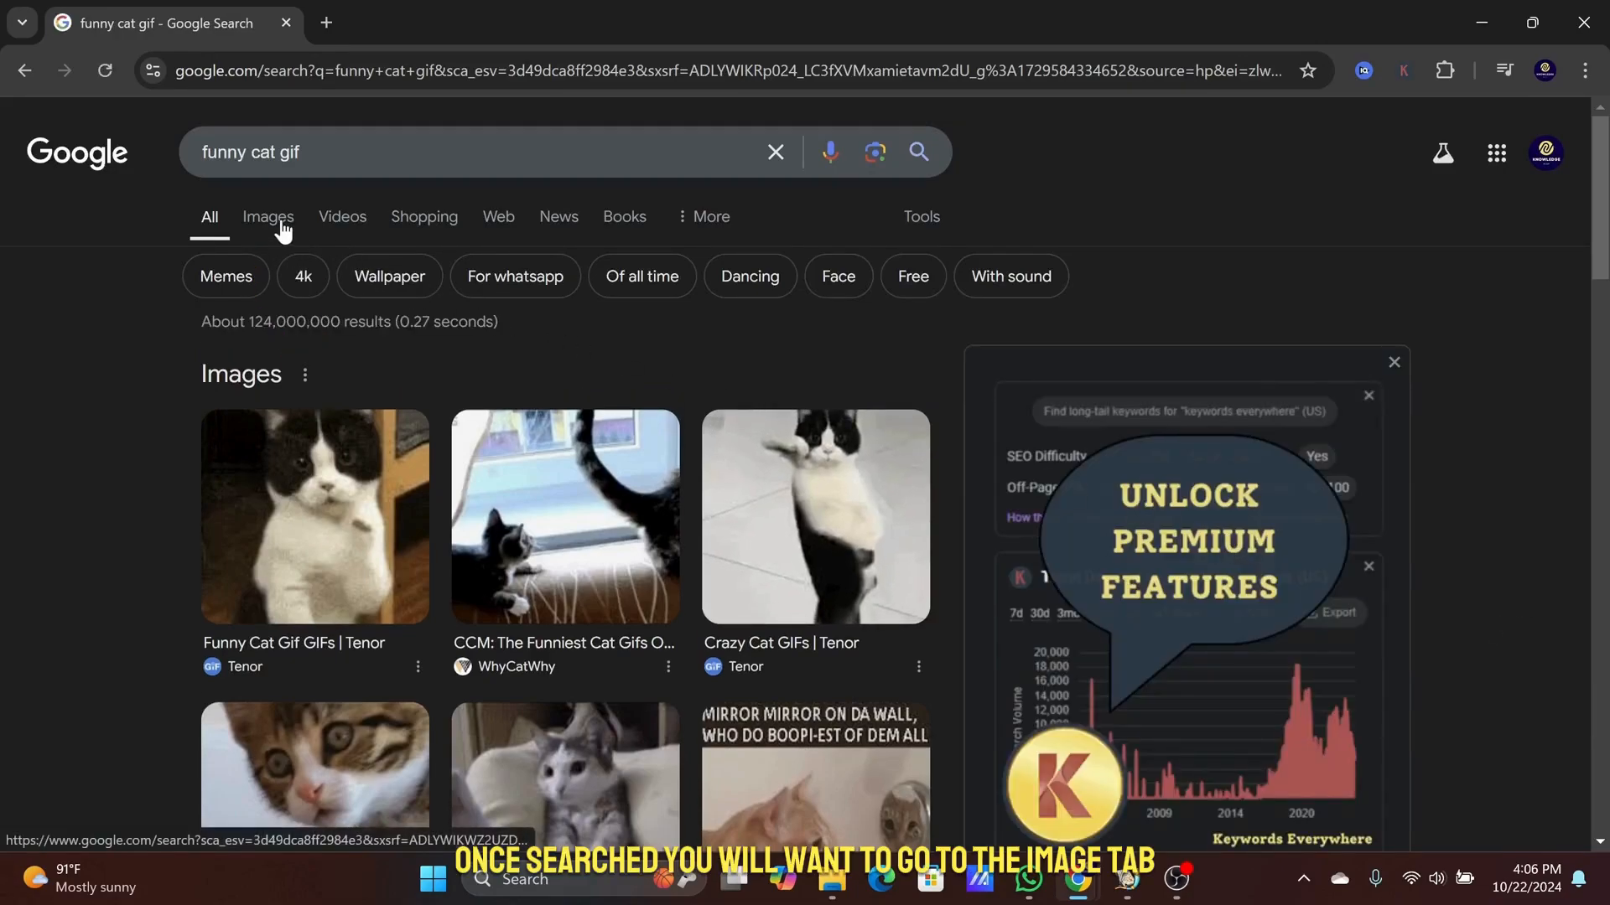
Switch to image results and preview the black cat GIF wearing pixel sunglasses
{"action": "left_click", "coordinate": [267, 216]}
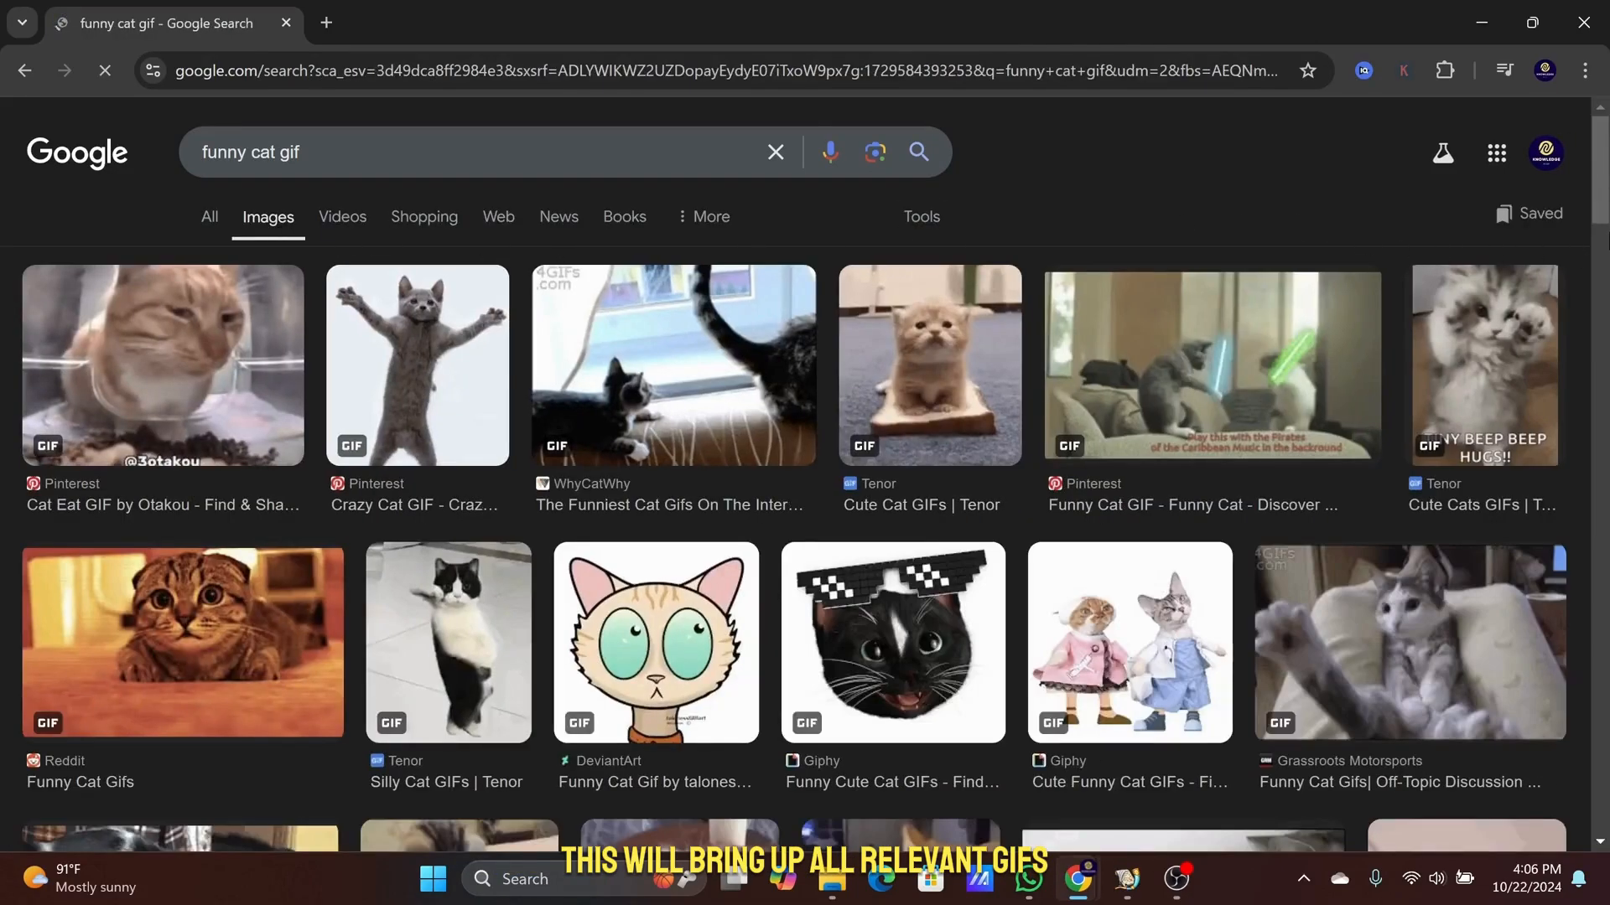
{"action": "scroll", "scroll_direction": "down", "scroll_amount": 3}
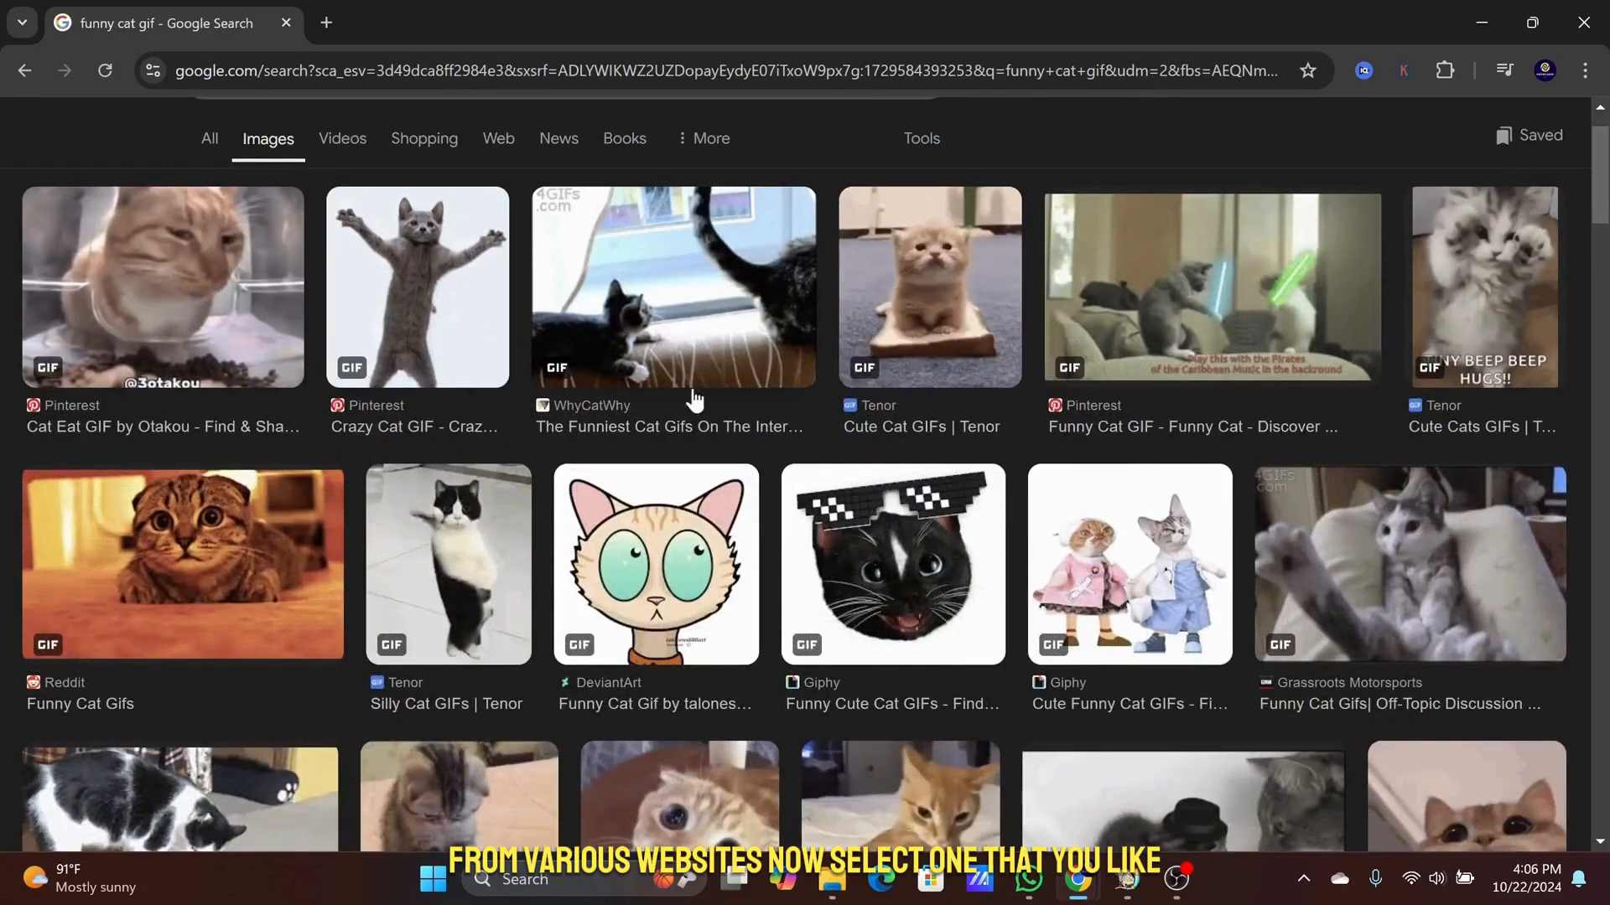
{"action": "scroll", "scroll_direction": "down", "scroll_amount": 3}
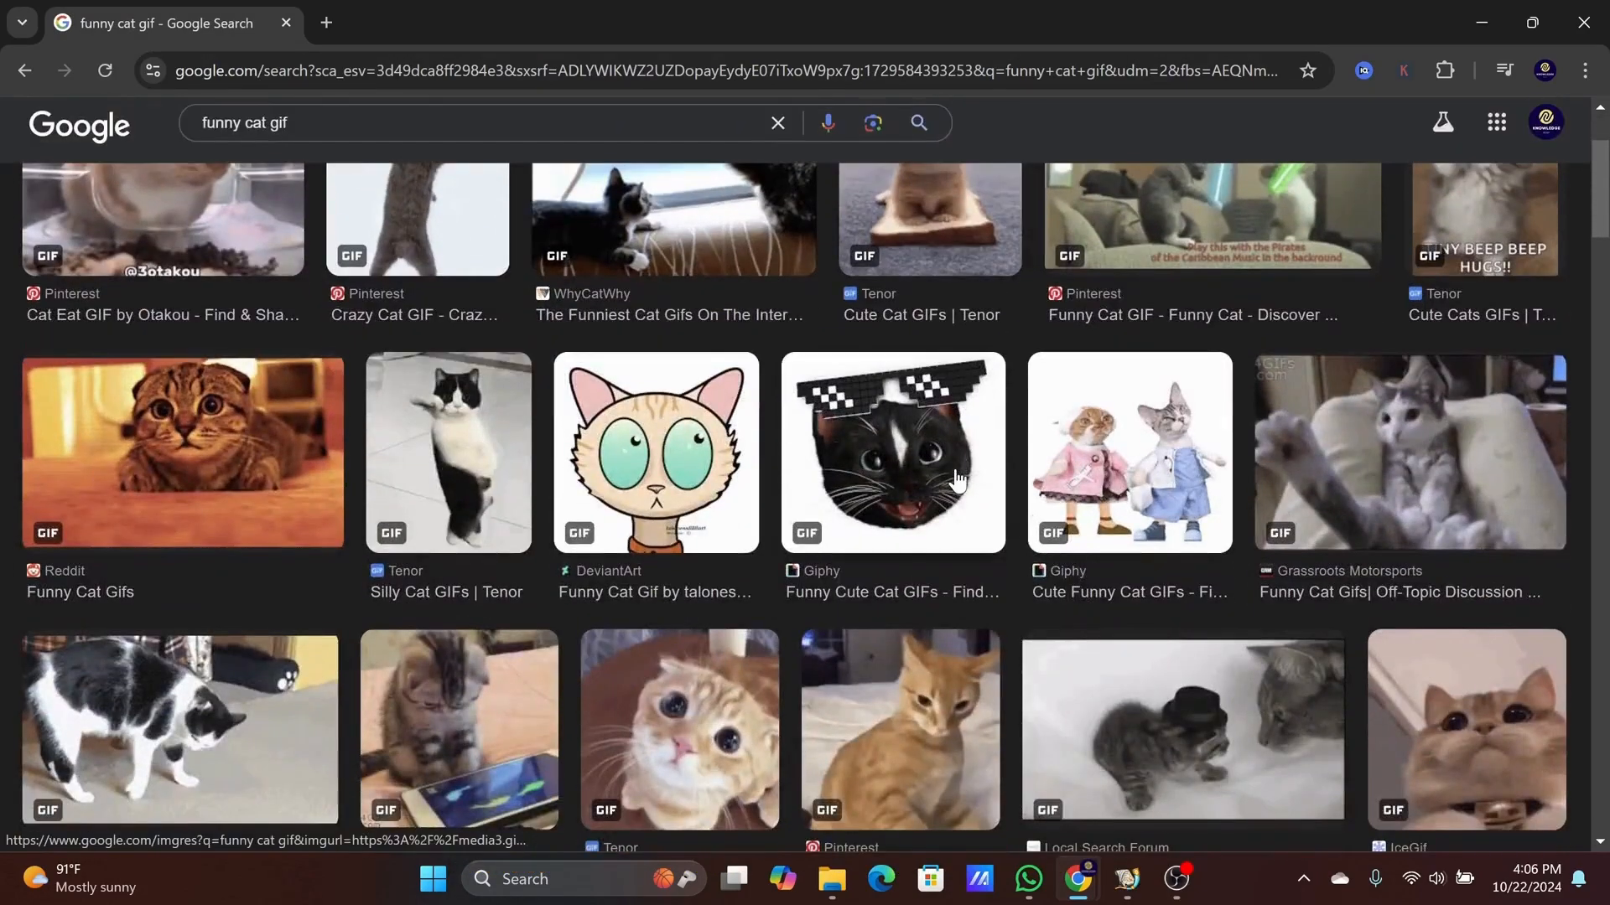
{"action": "left_click", "coordinate": [890, 452]}
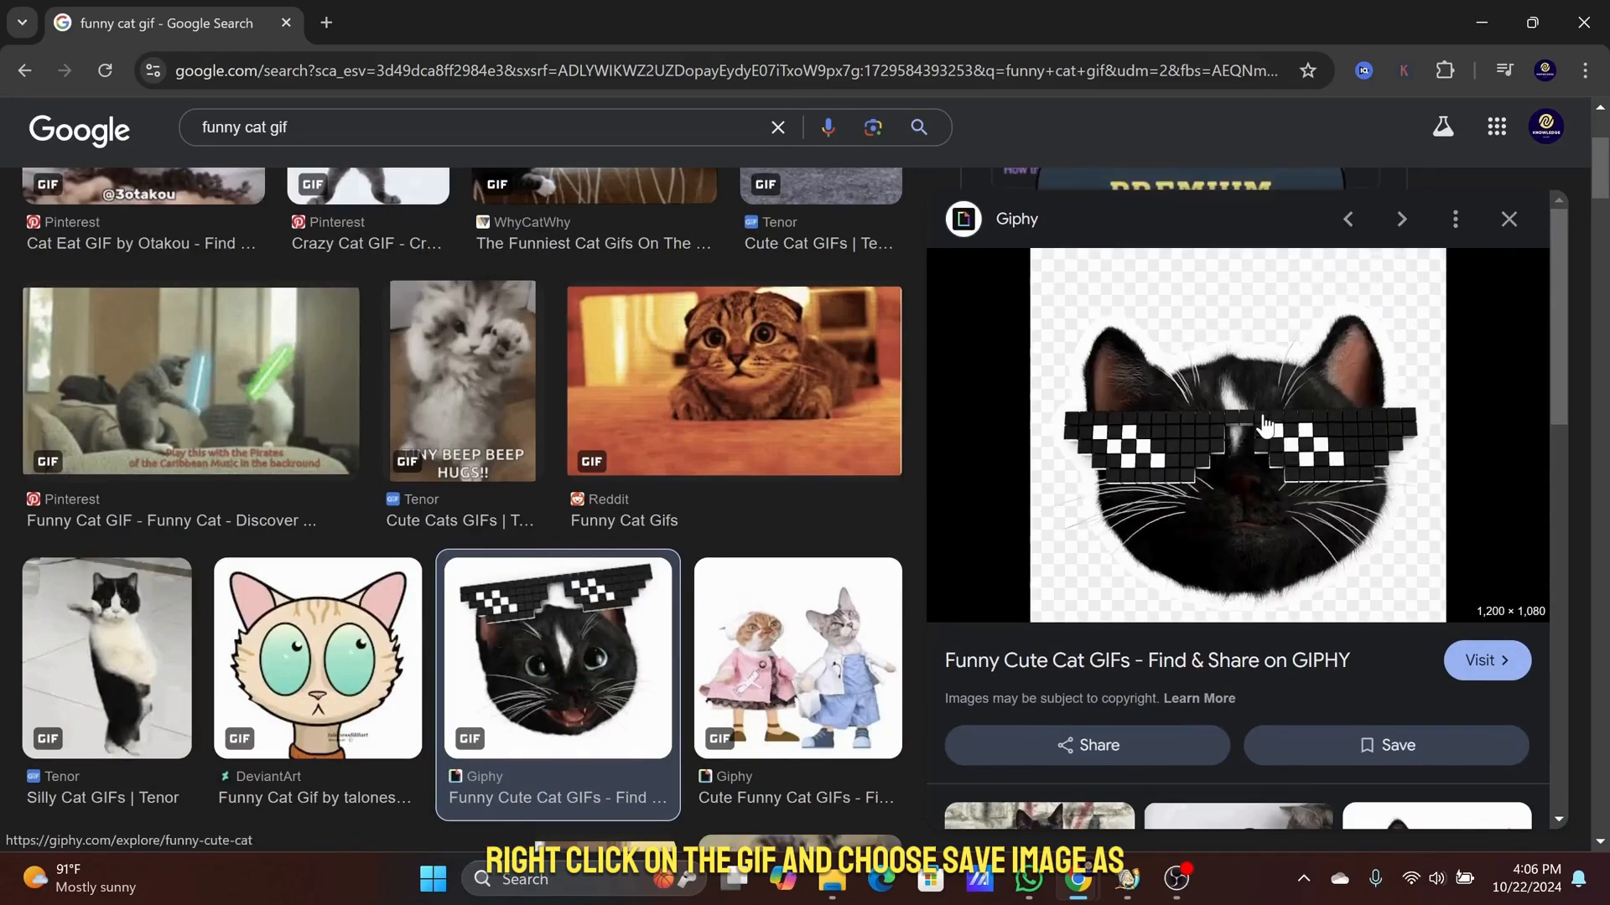
Save the previewed sunglasses cat image to Downloads with a .gif file name
{"action": "right_click", "coordinate": [1263, 424]}
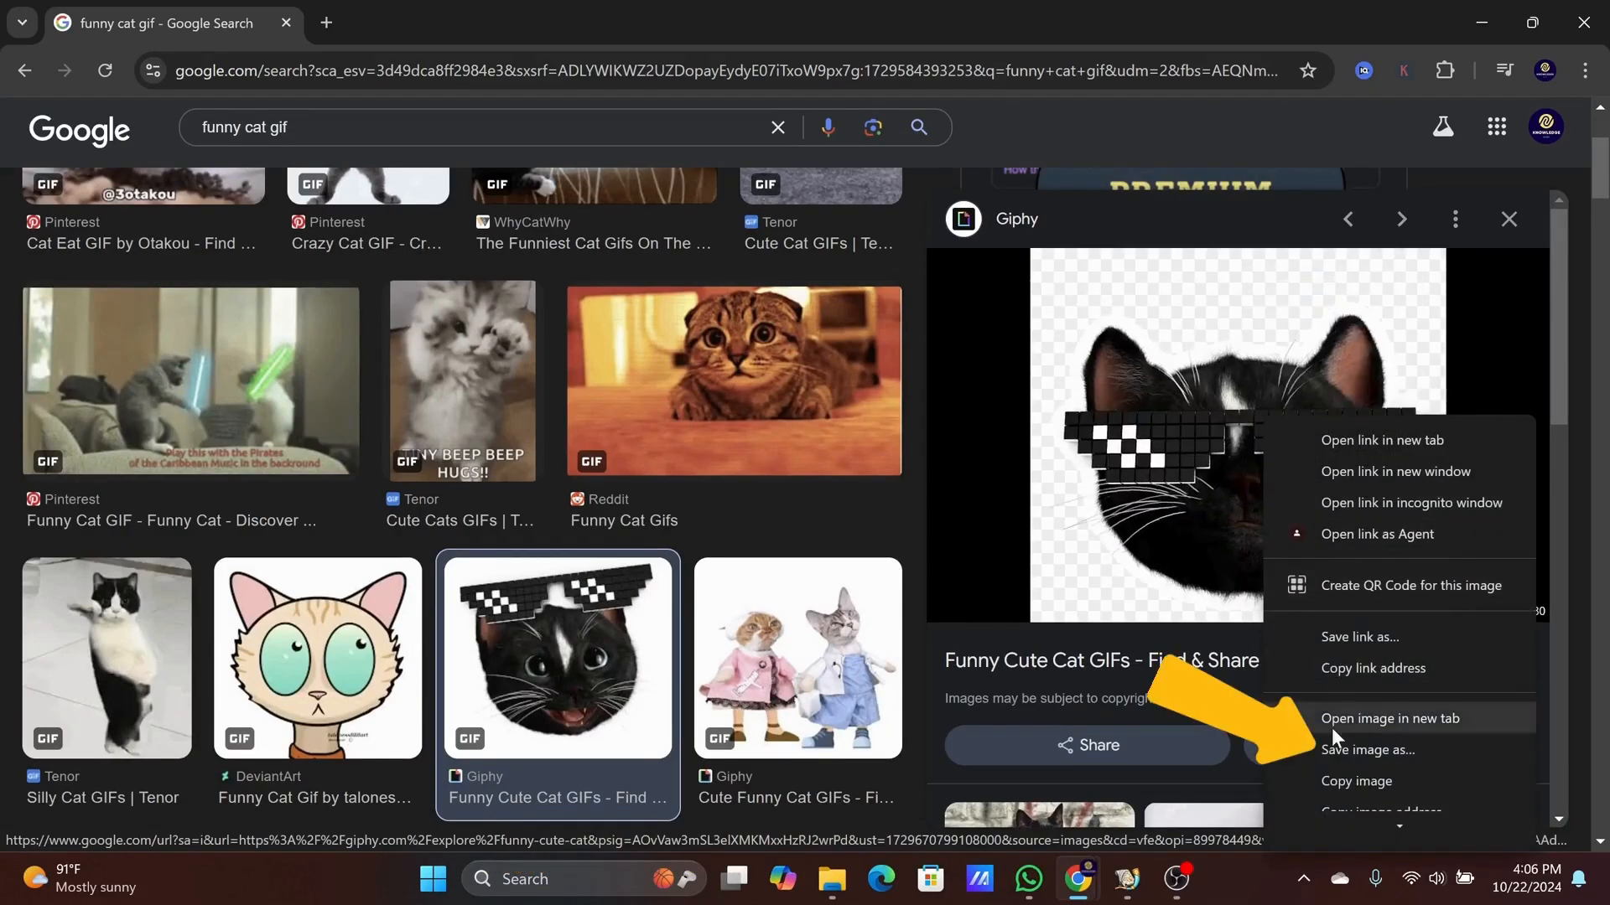
{"action": "left_click", "coordinate": [1365, 750]}
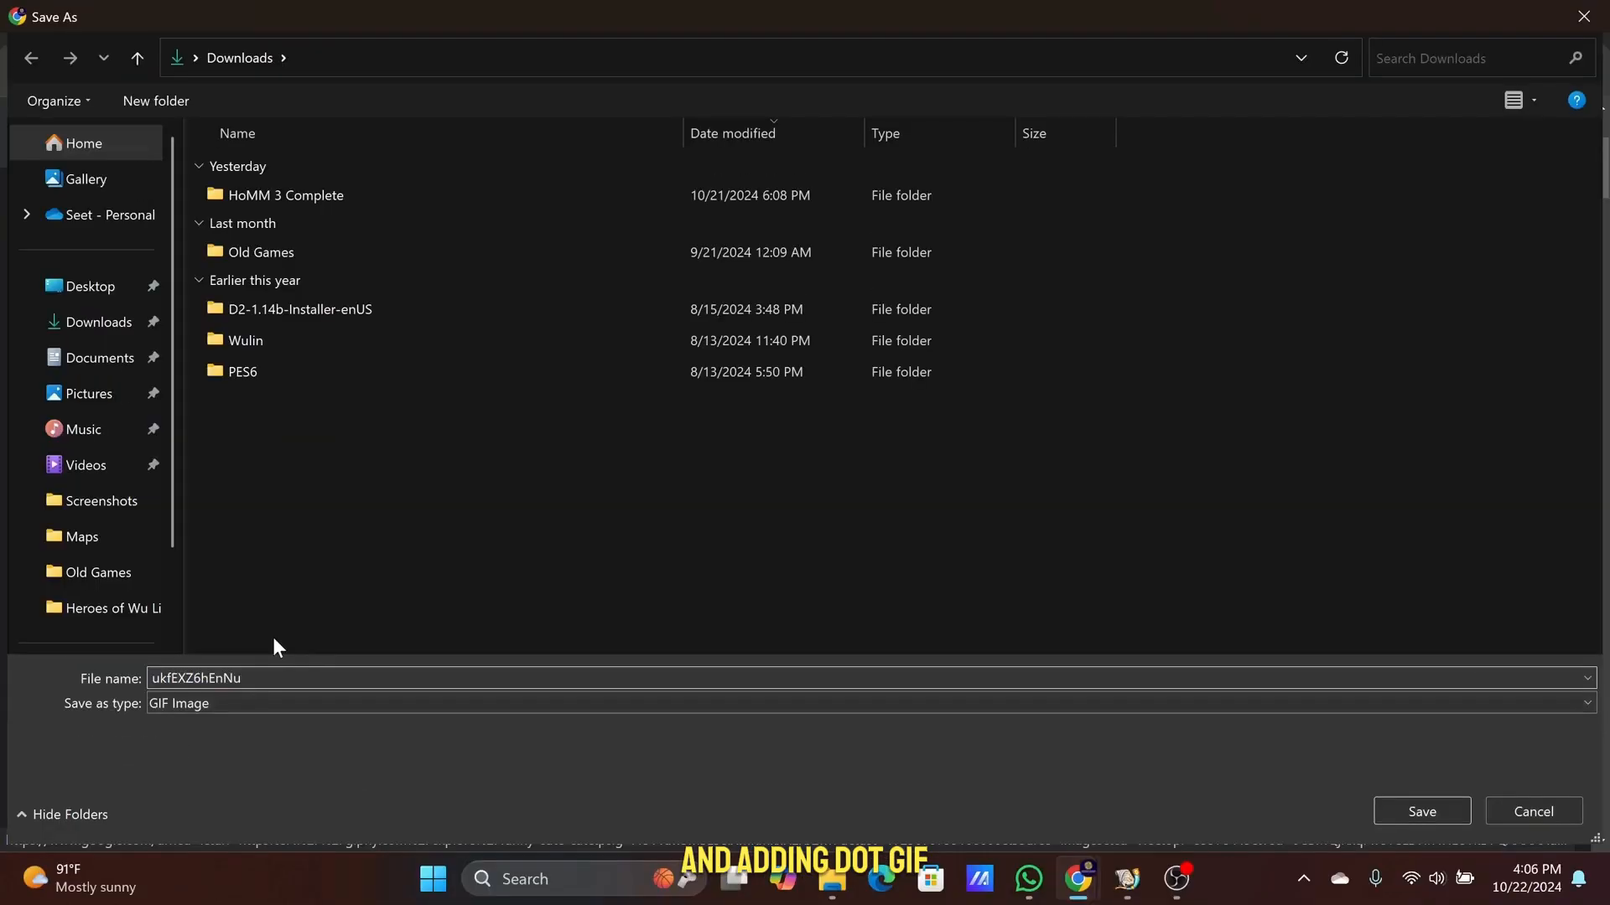
{"action": "type", "text": ".gif"}
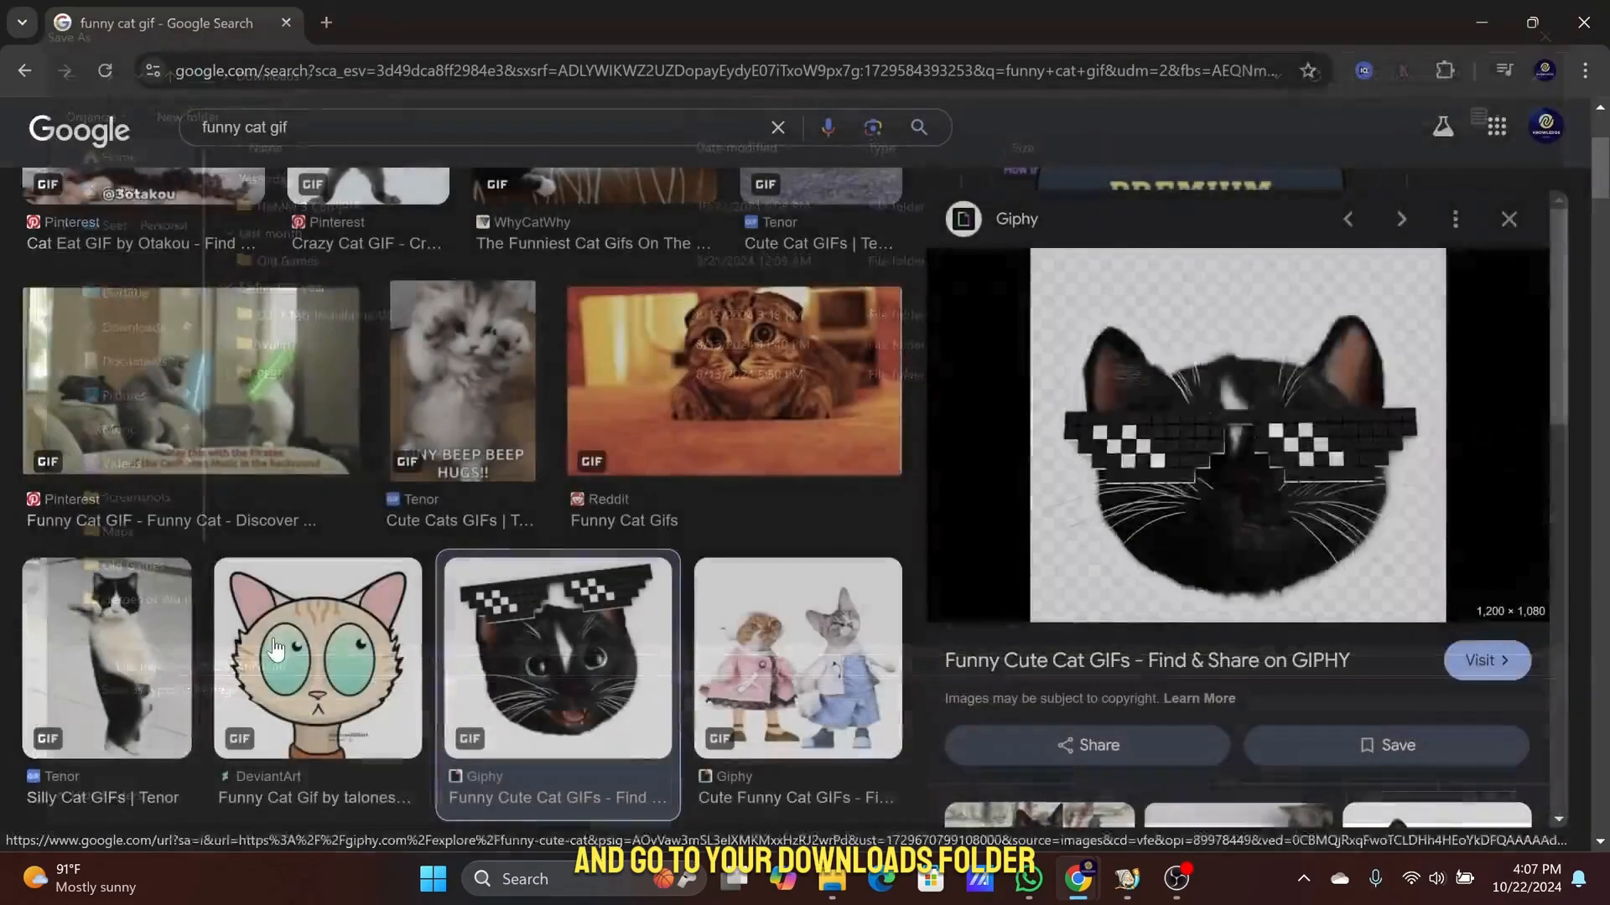
{"action": "left_click", "coordinate": [1506, 70]}
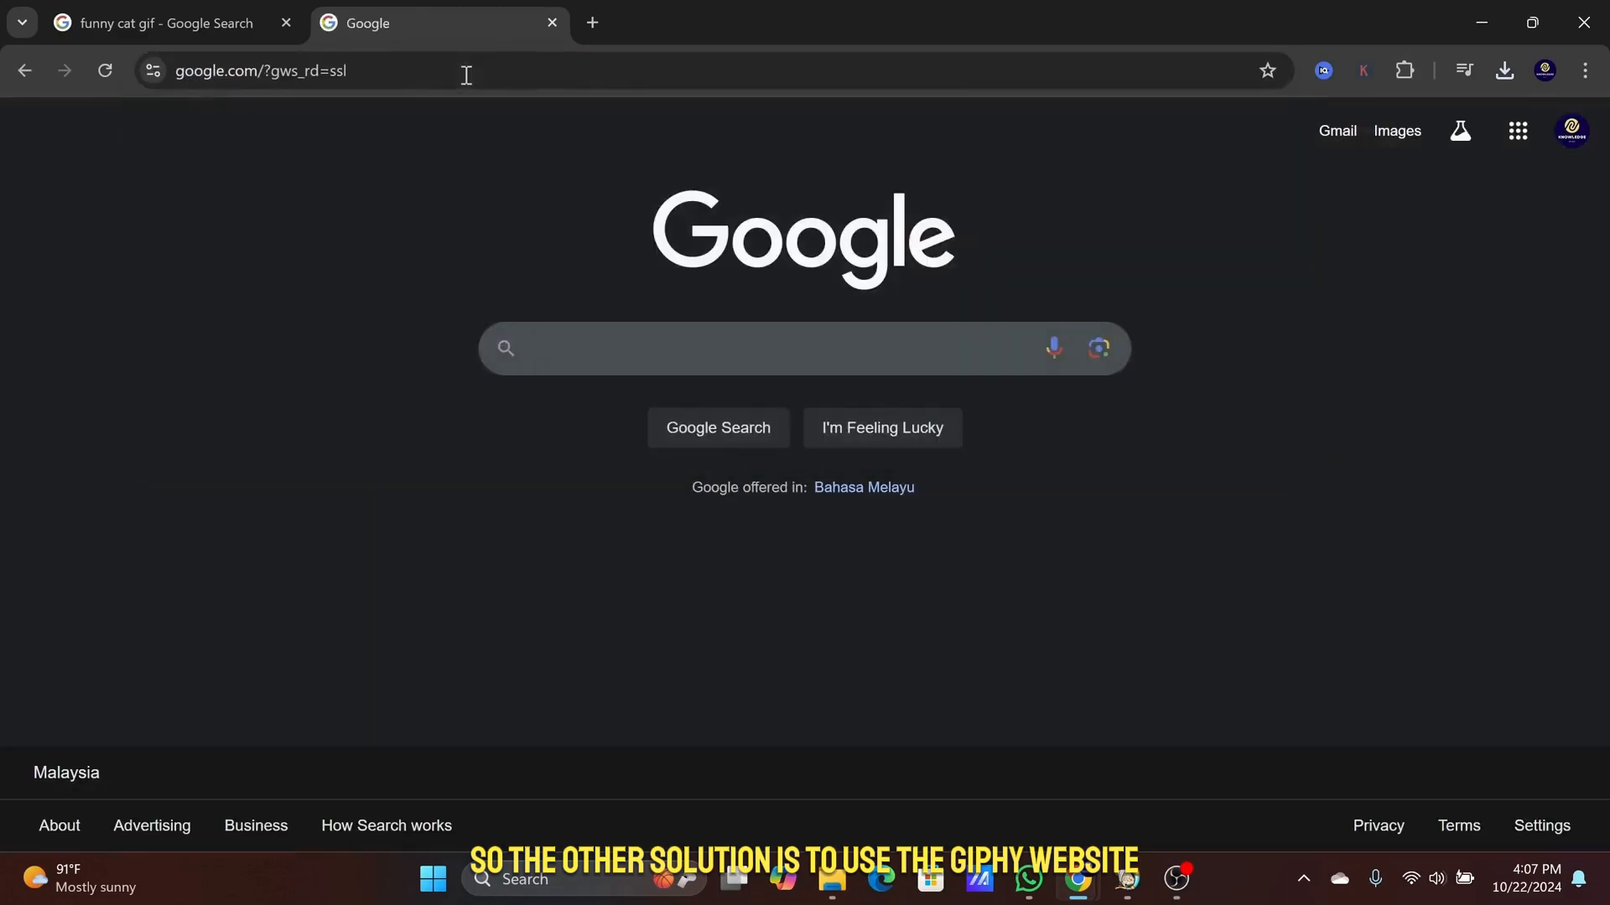
Navigate the new tab to giphy.com from the address bar
{"action": "left_click", "coordinate": [720, 349]}
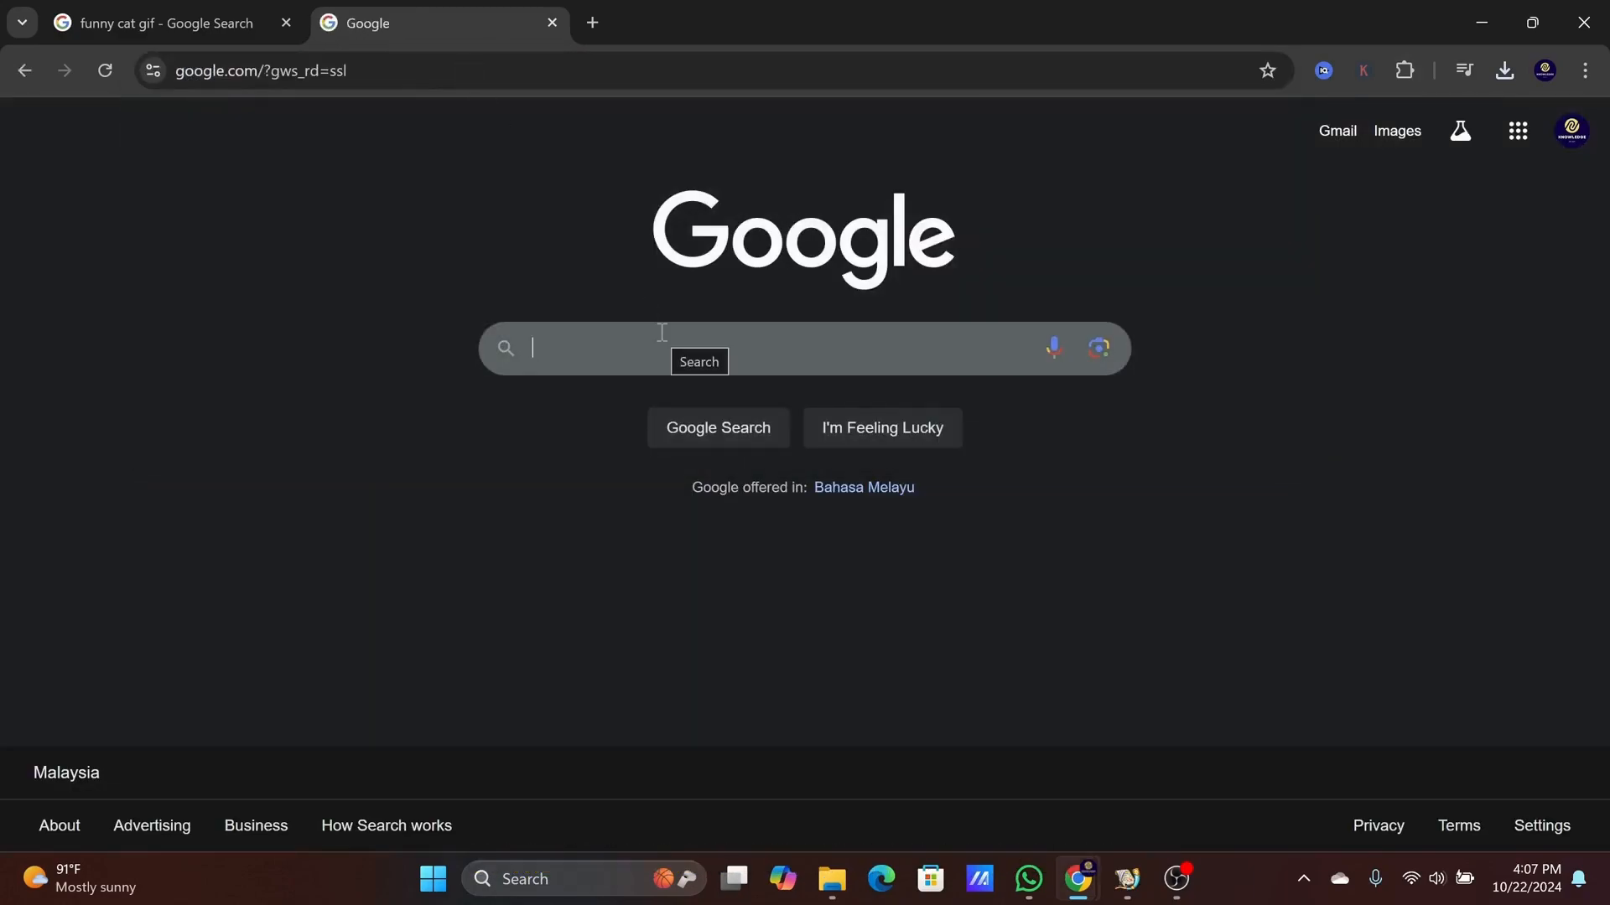
{"action": "left_click", "coordinate": [274, 71]}
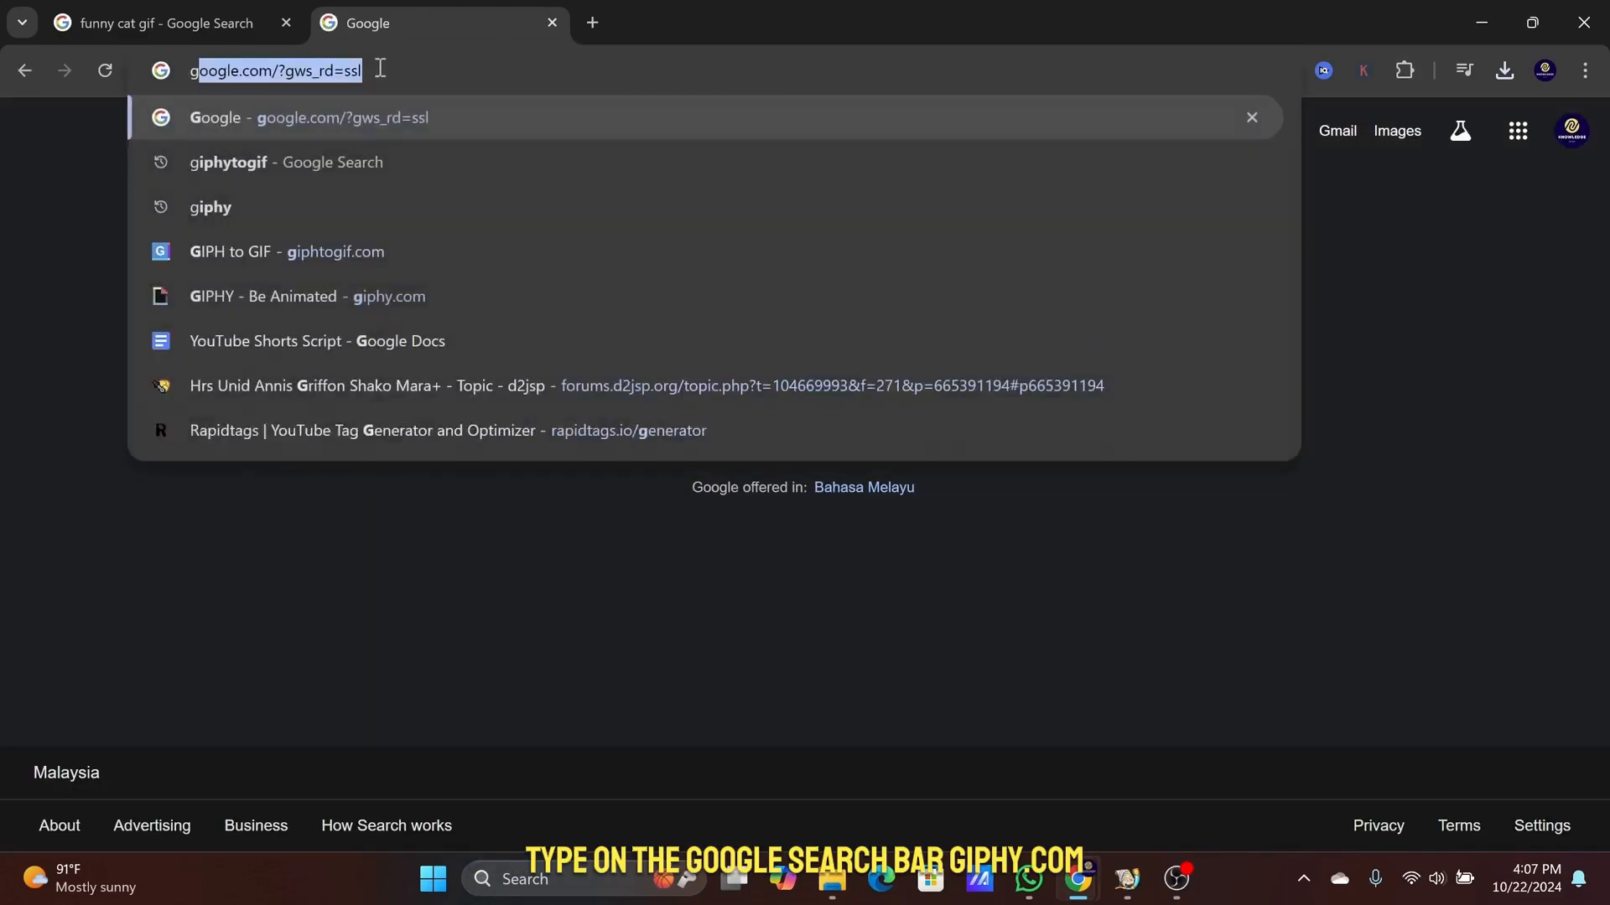
{"action": "type", "text": "giphy.com"}
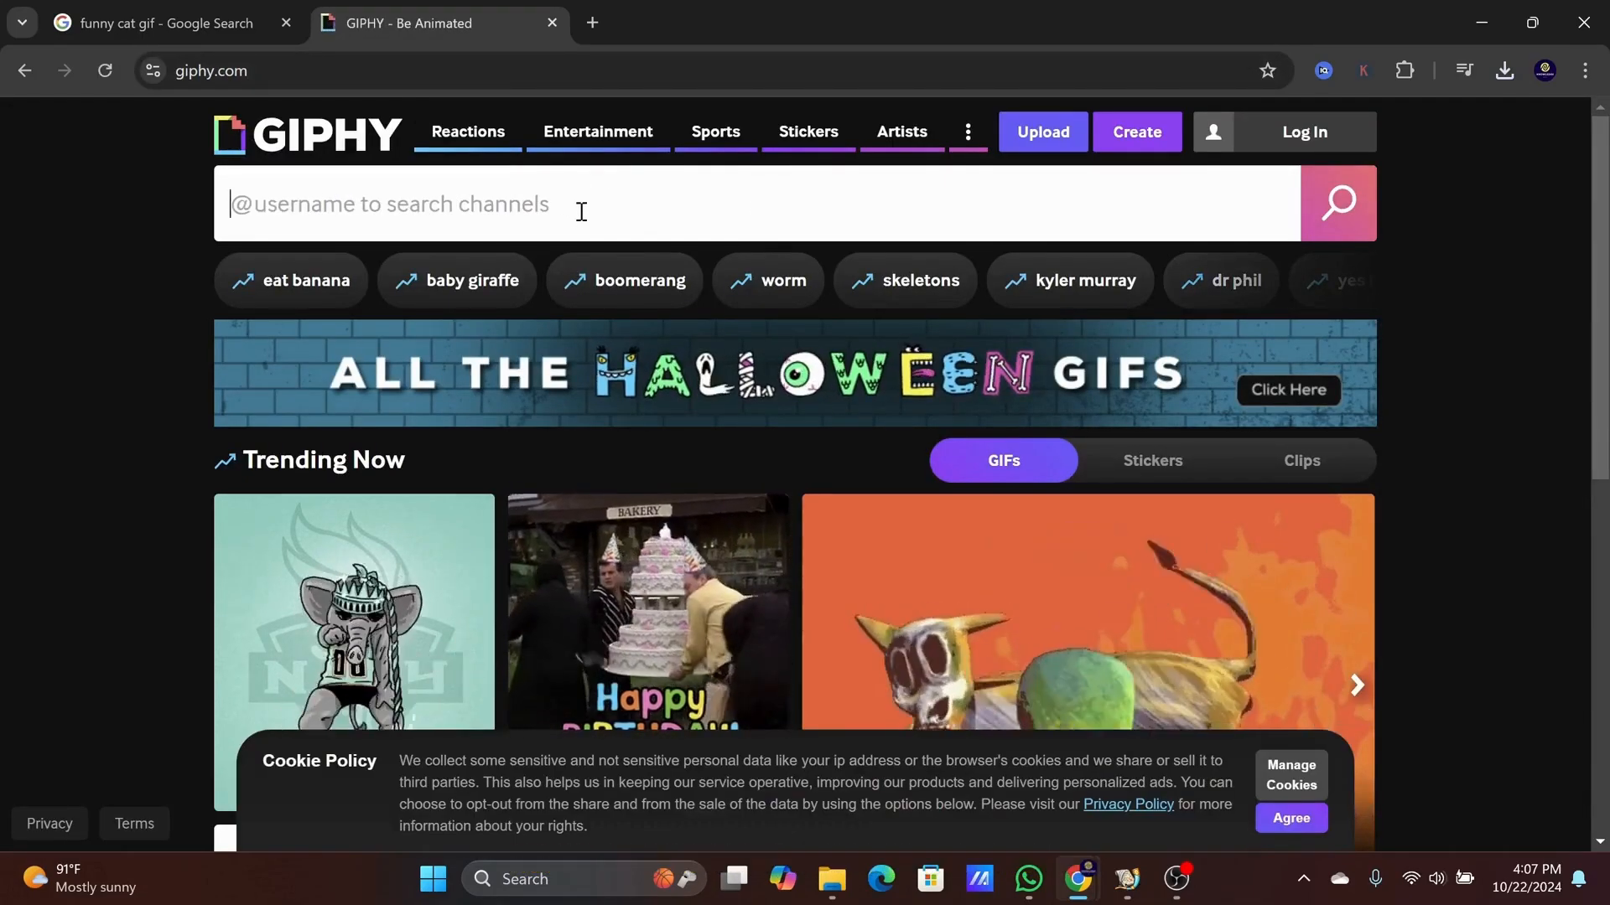
Search GIPHY for "cool cat" to reach the sunglasses cat result
{"action": "type", "text": "cool cat"}
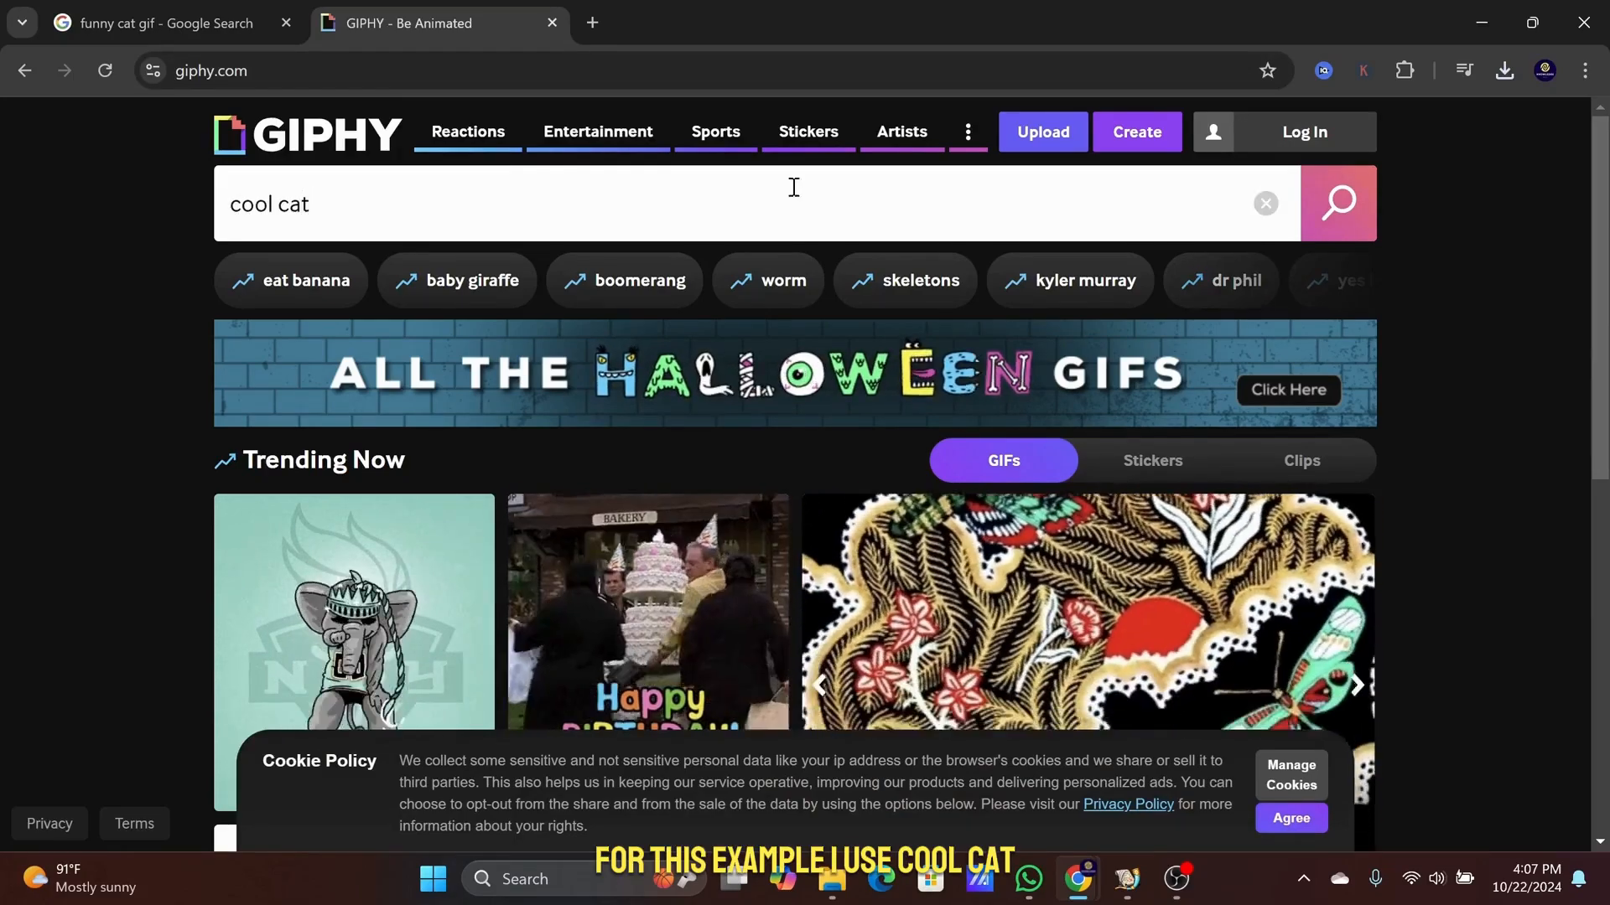
{"action": "left_click", "coordinate": [1336, 203]}
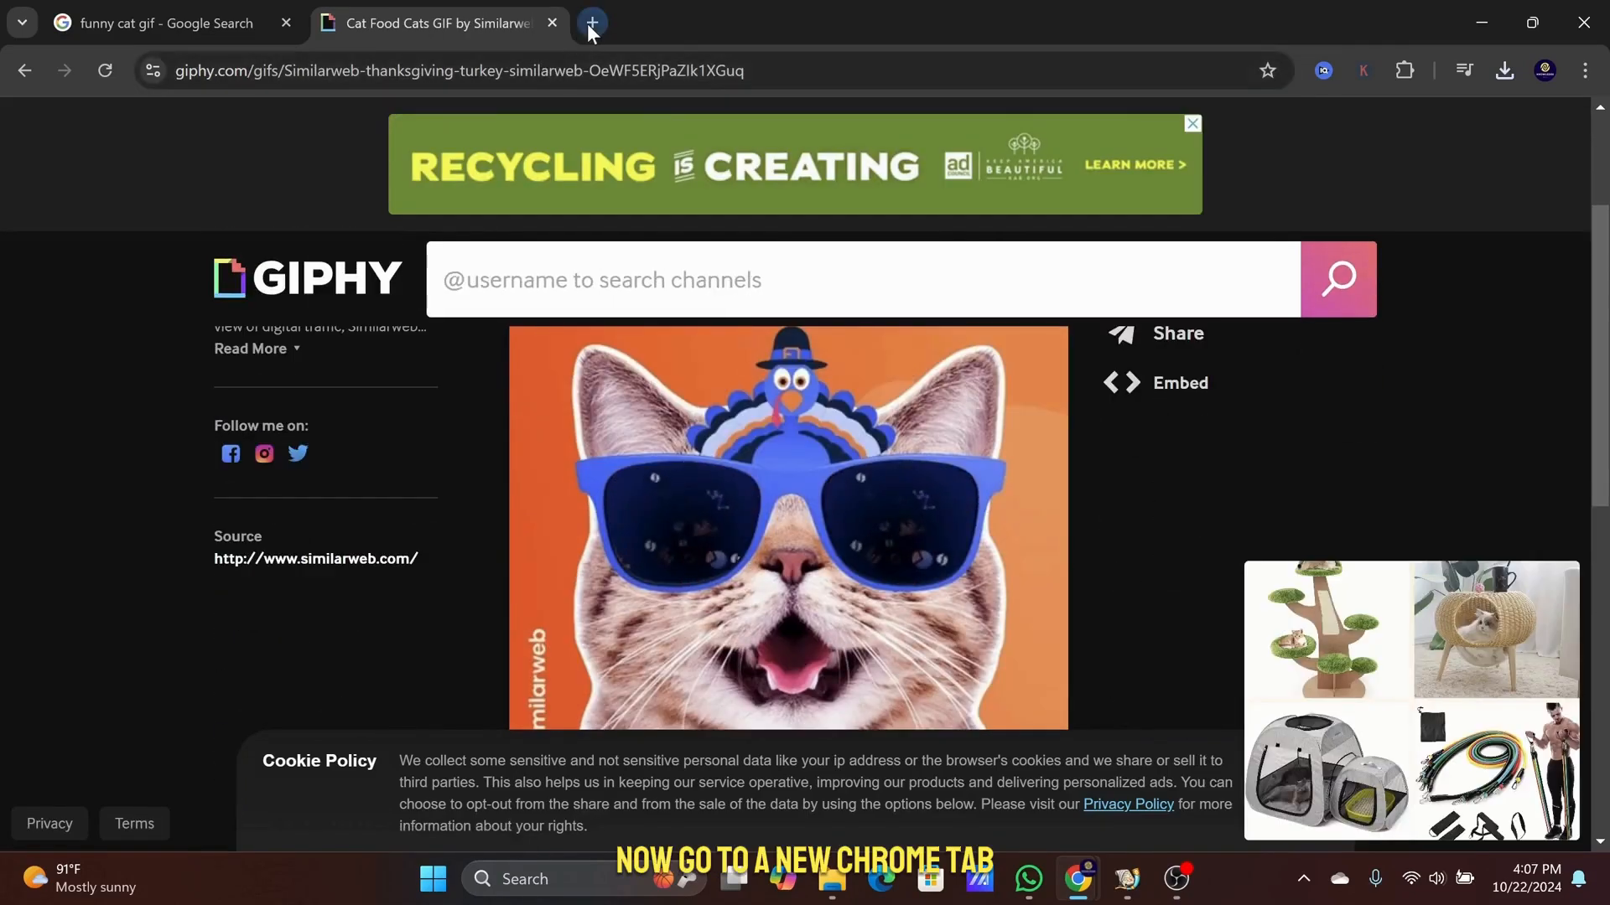
Copy the cat GIF's GIPHY URL and load it in the GIPH to GIF site, reaching the download options
{"action": "left_click", "coordinate": [590, 22]}
{"action": "type", "text": "giphtogif.com"}
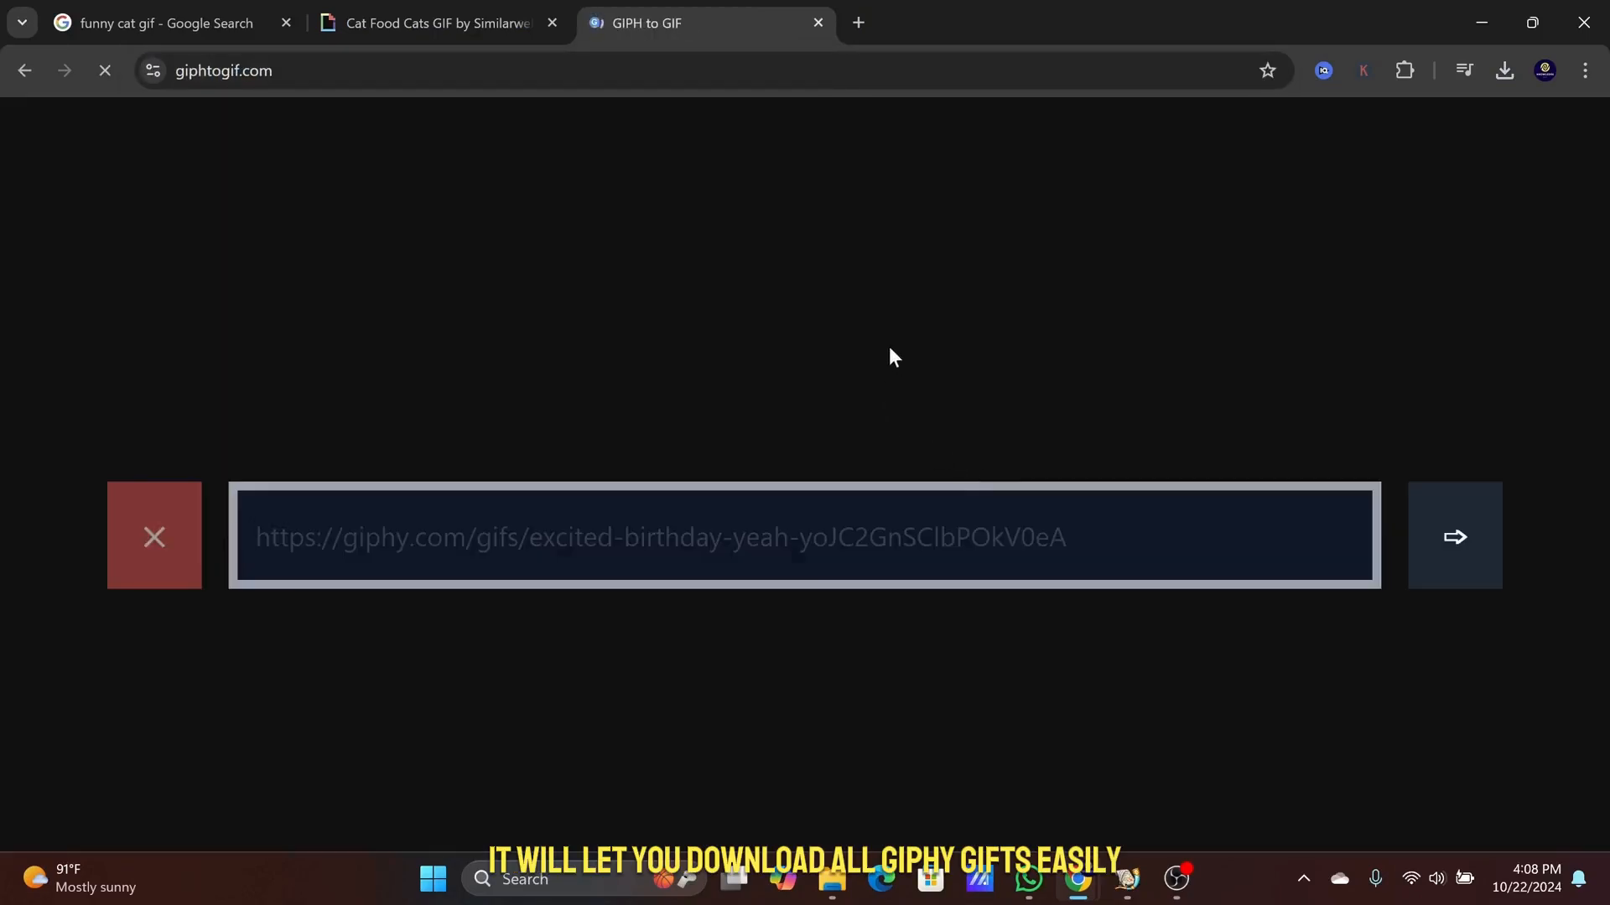
{"action": "left_click", "coordinate": [431, 22]}
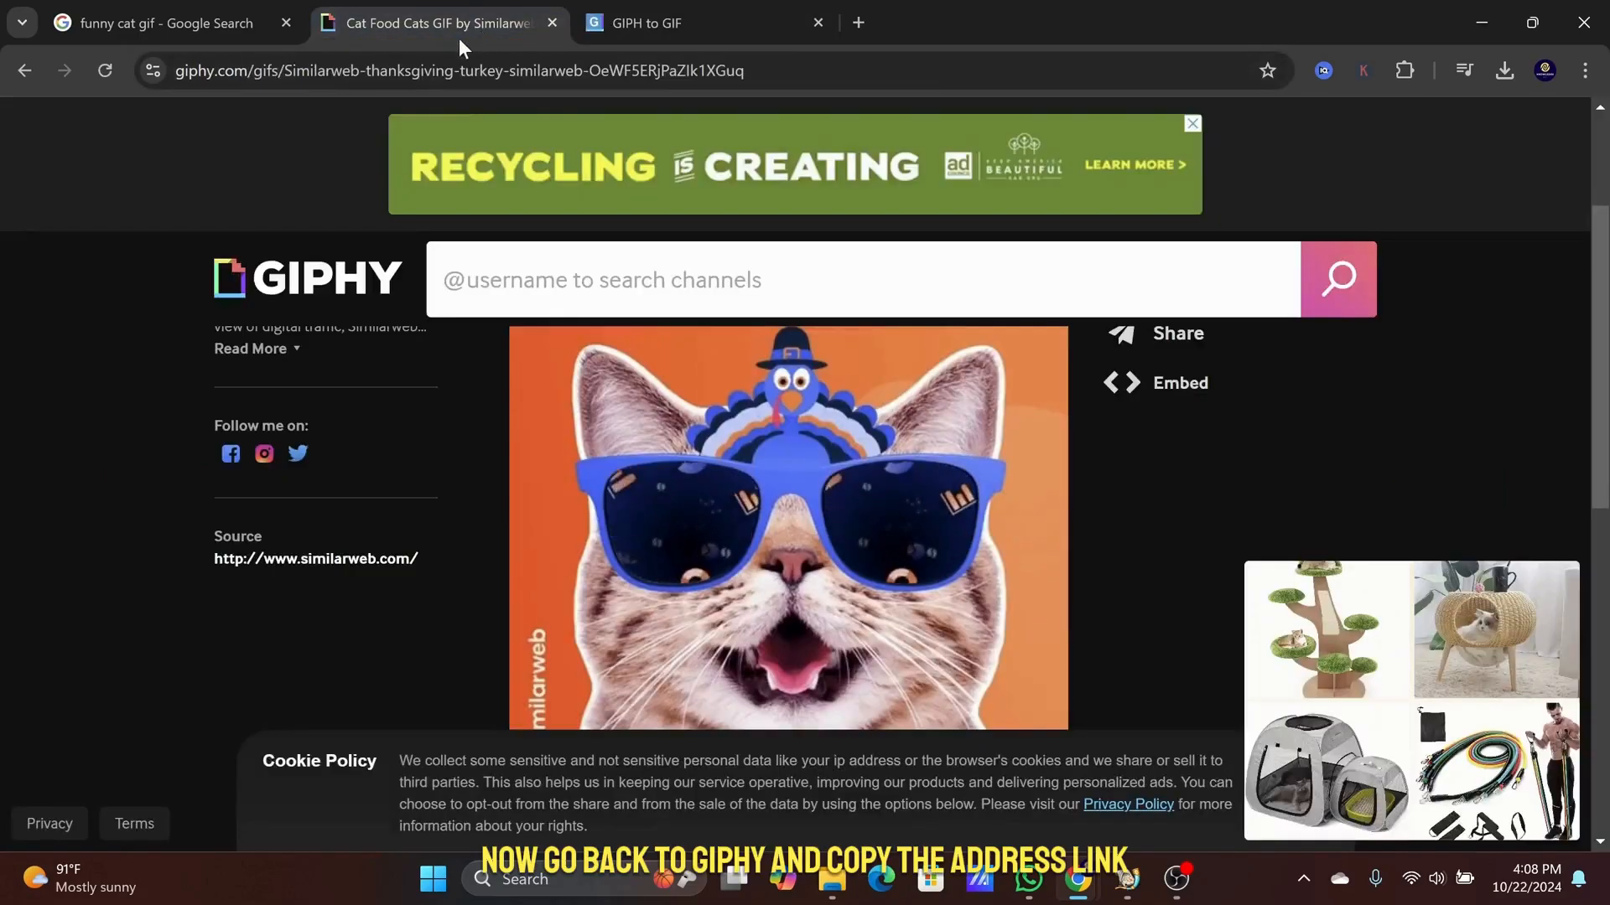
{"action": "left_click", "coordinate": [457, 70]}
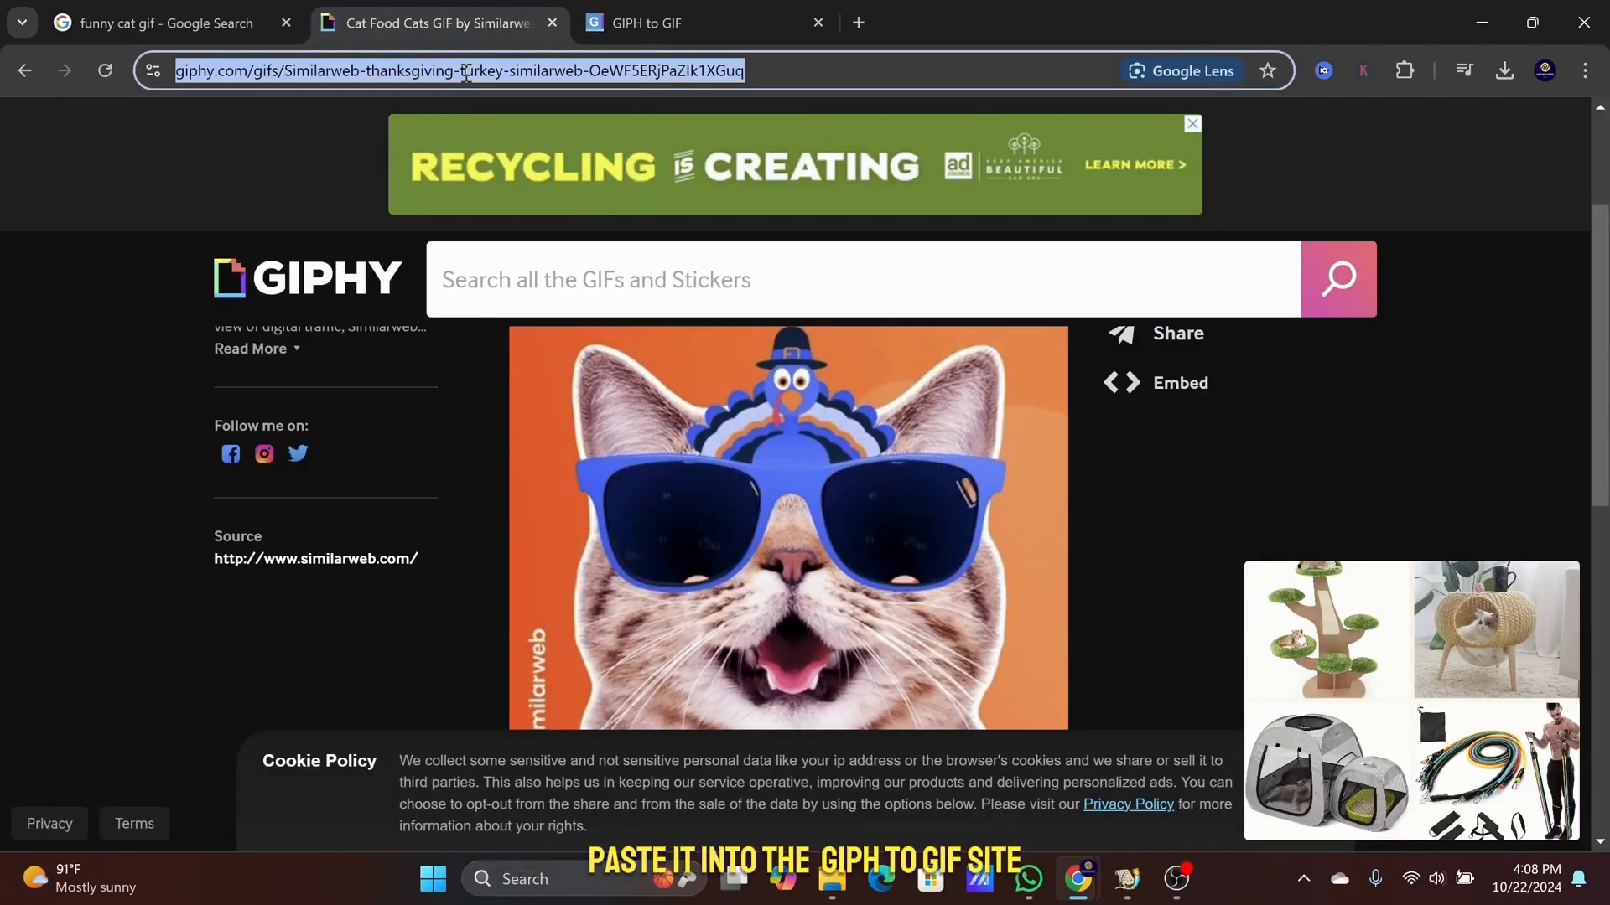
{"action": "left_click", "coordinate": [702, 22]}
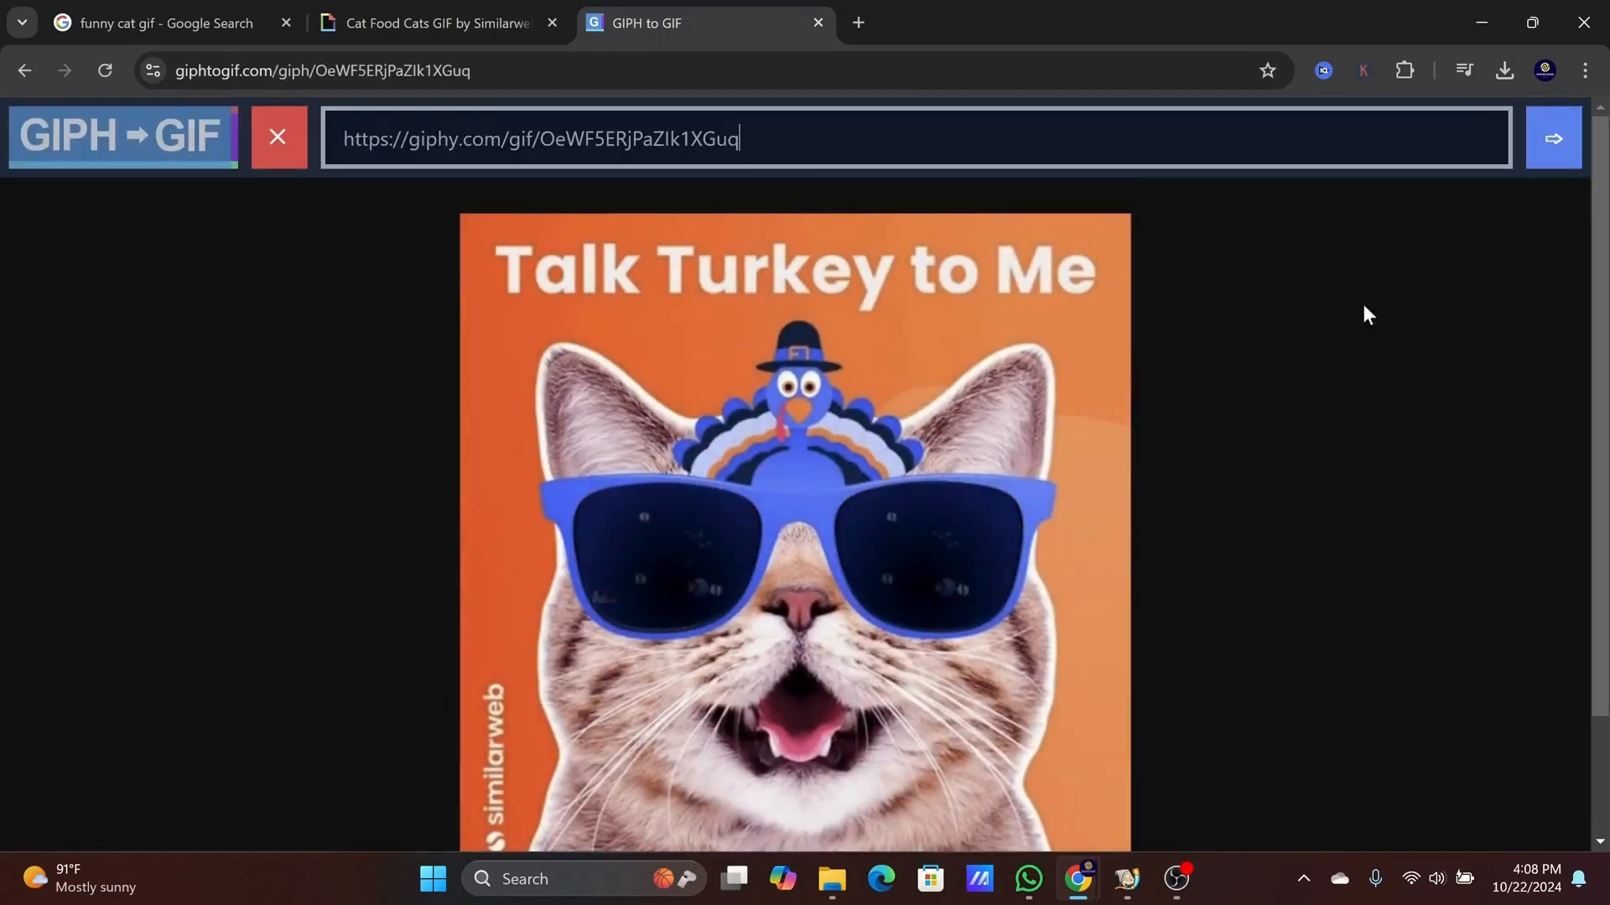
{"action": "scroll", "scroll_direction": "down", "scroll_amount": 3}
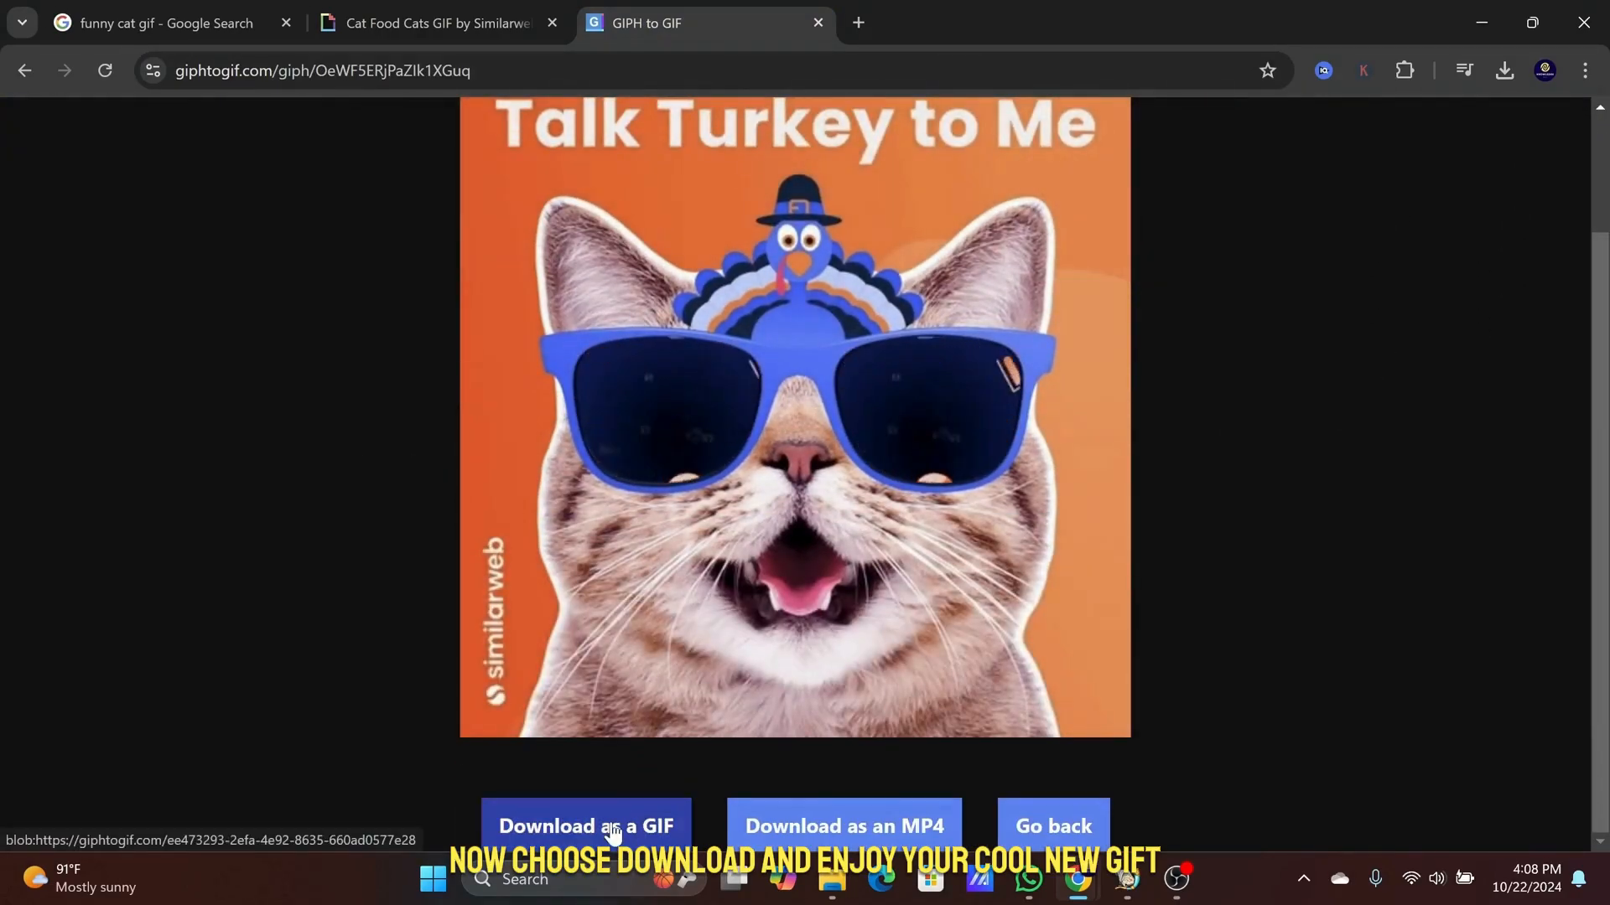